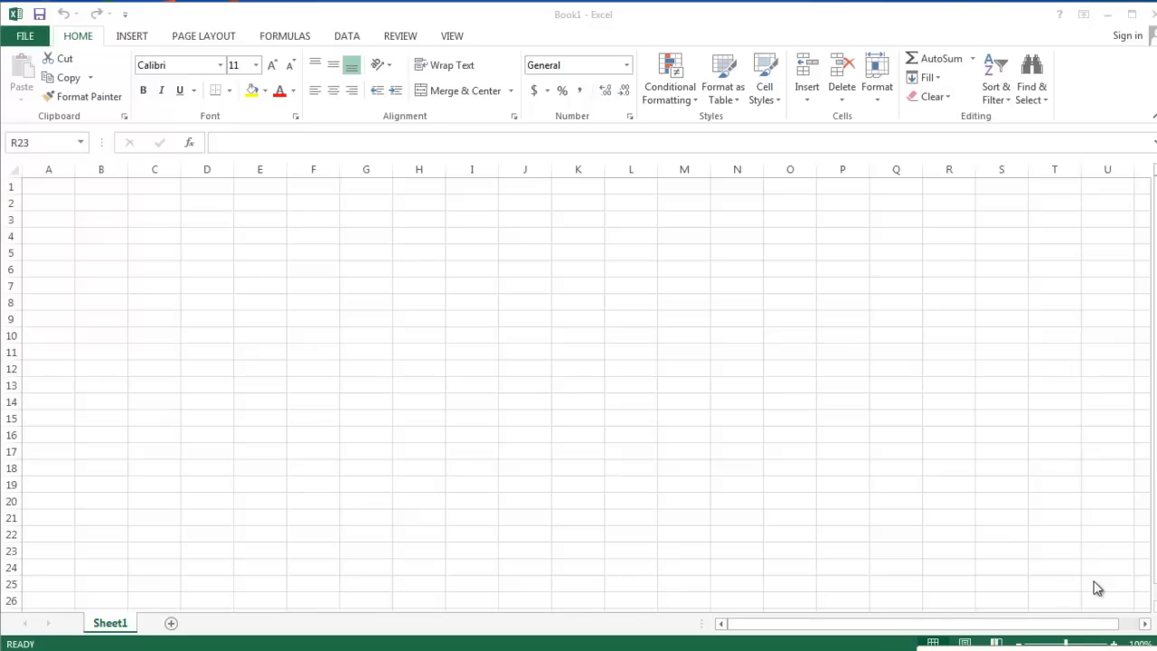
pyautogui.moveTo(481, 249)
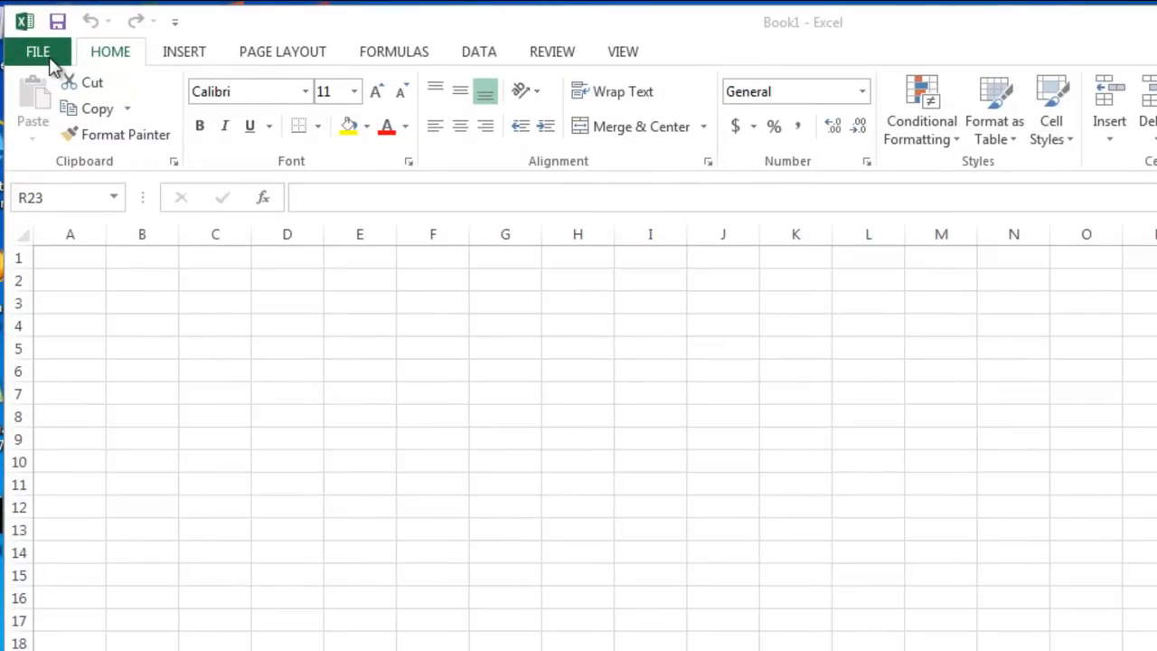
# Go to the FILE Backstage view and bring up Excel Options.
pyautogui.click(38, 50)
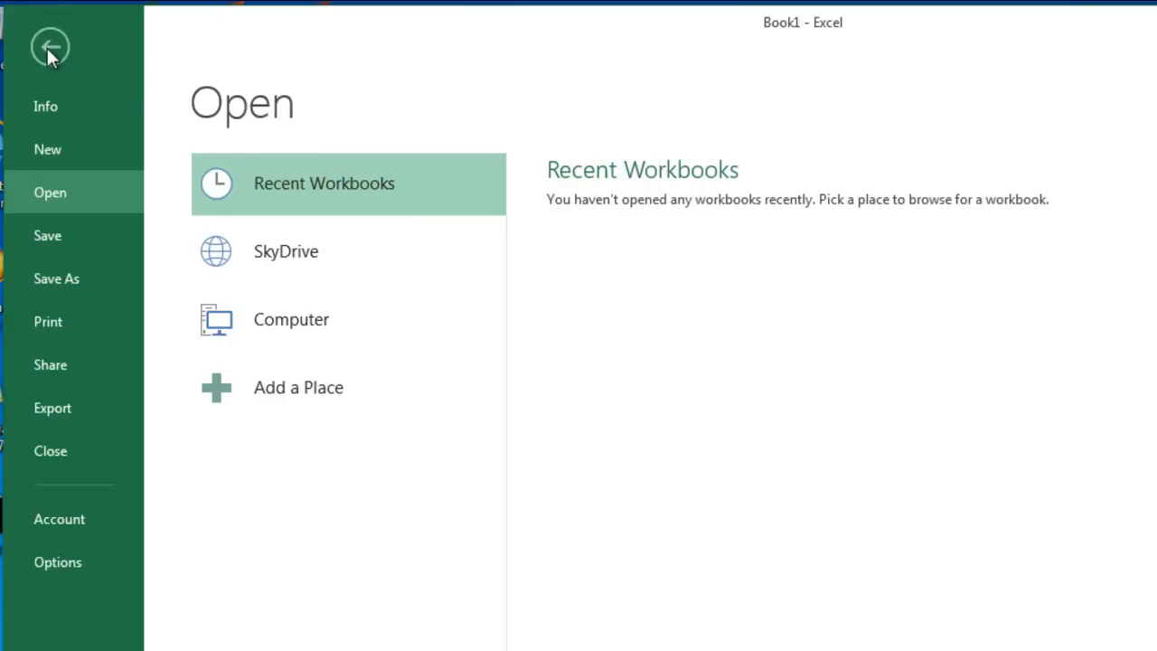
pyautogui.moveTo(71, 81)
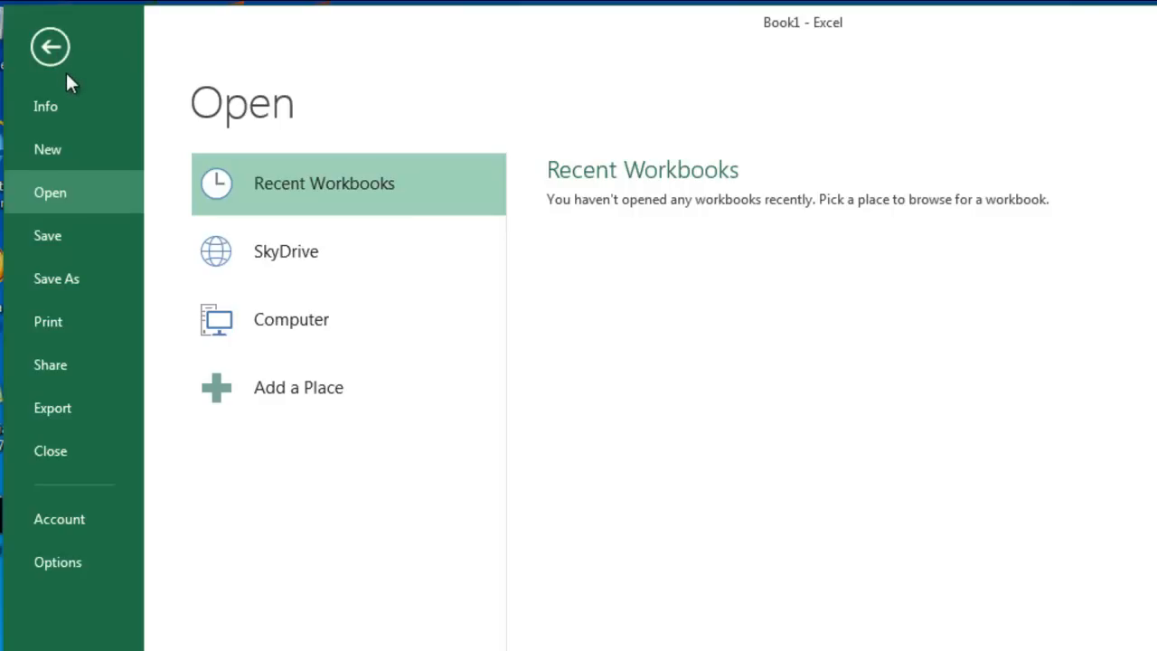
pyautogui.moveTo(62, 505)
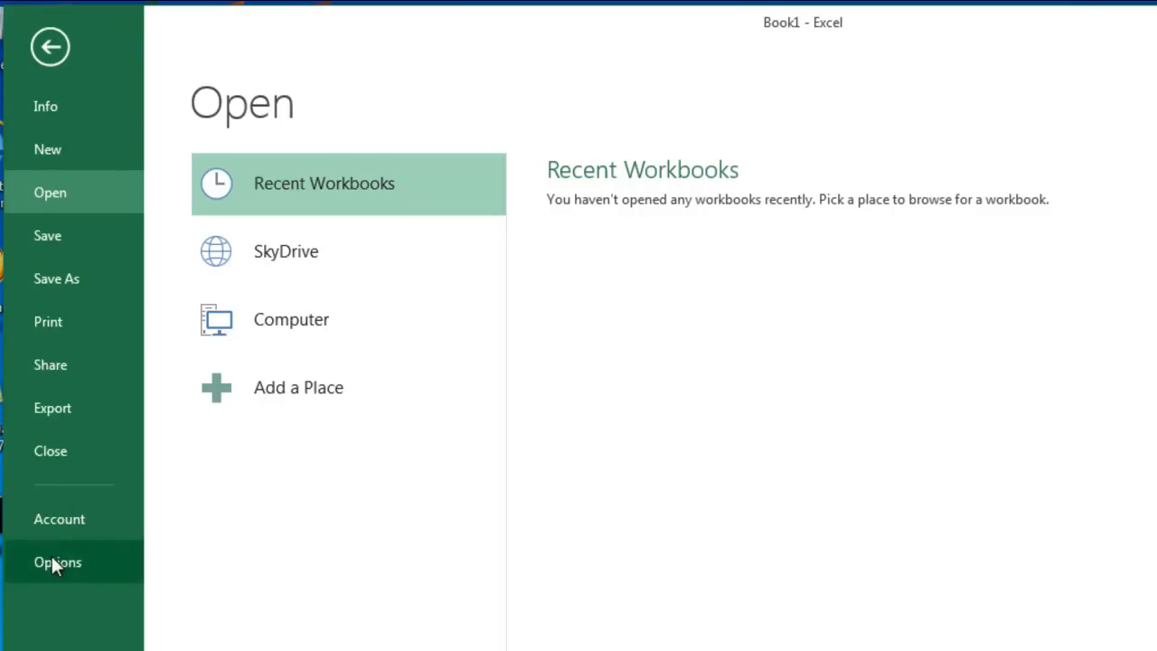
pyautogui.click(58, 560)
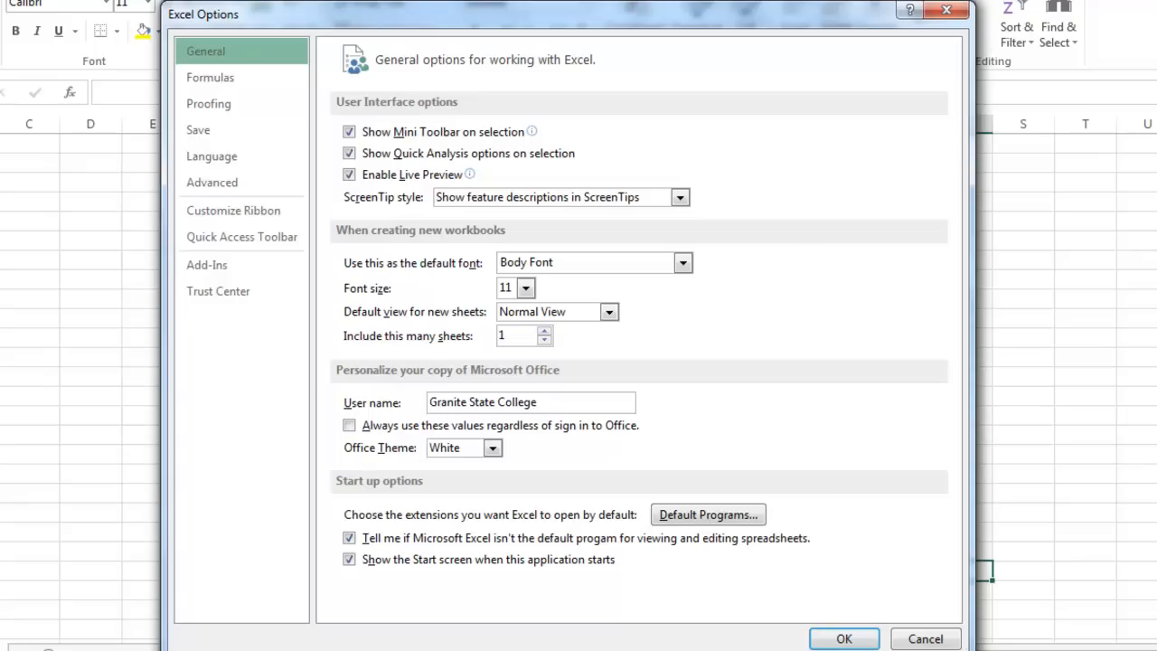
pyautogui.moveTo(249, 318)
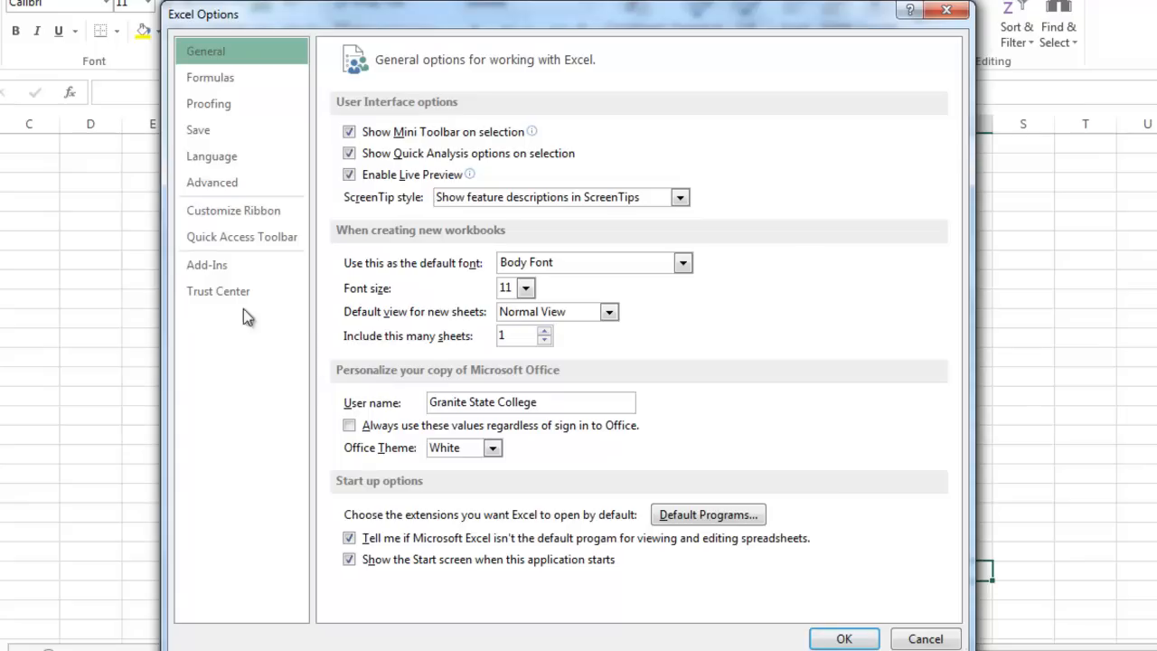
# Show the Add-Ins settings page and launch the Excel Add-ins manager via Go.
pyautogui.click(206, 264)
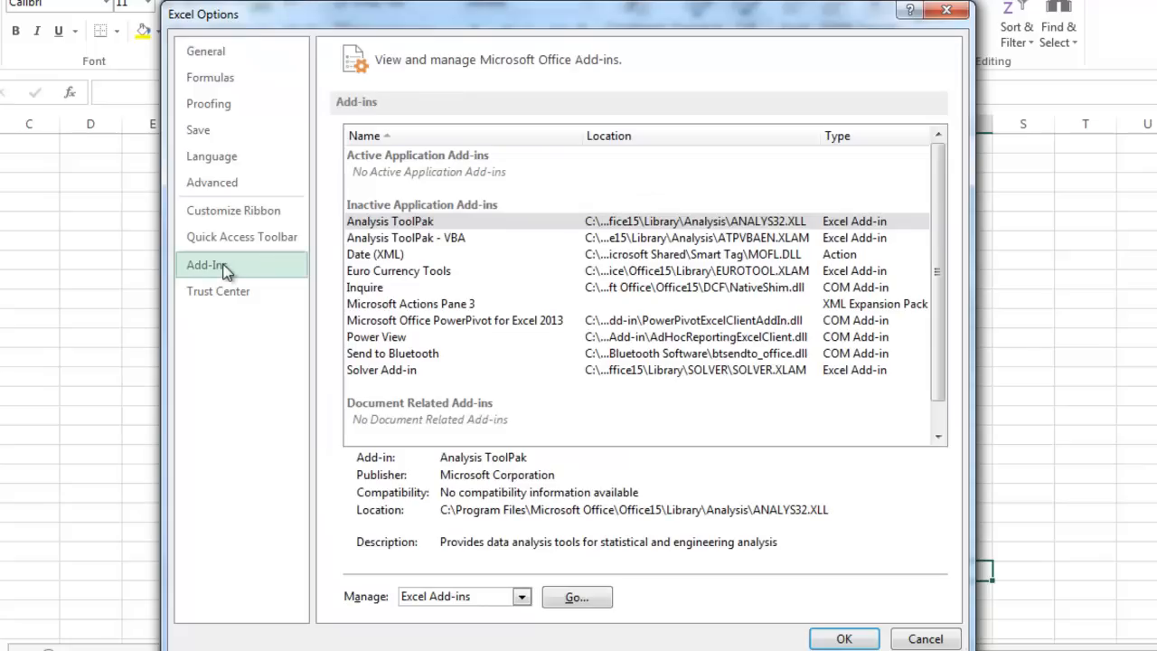
pyautogui.click(206, 264)
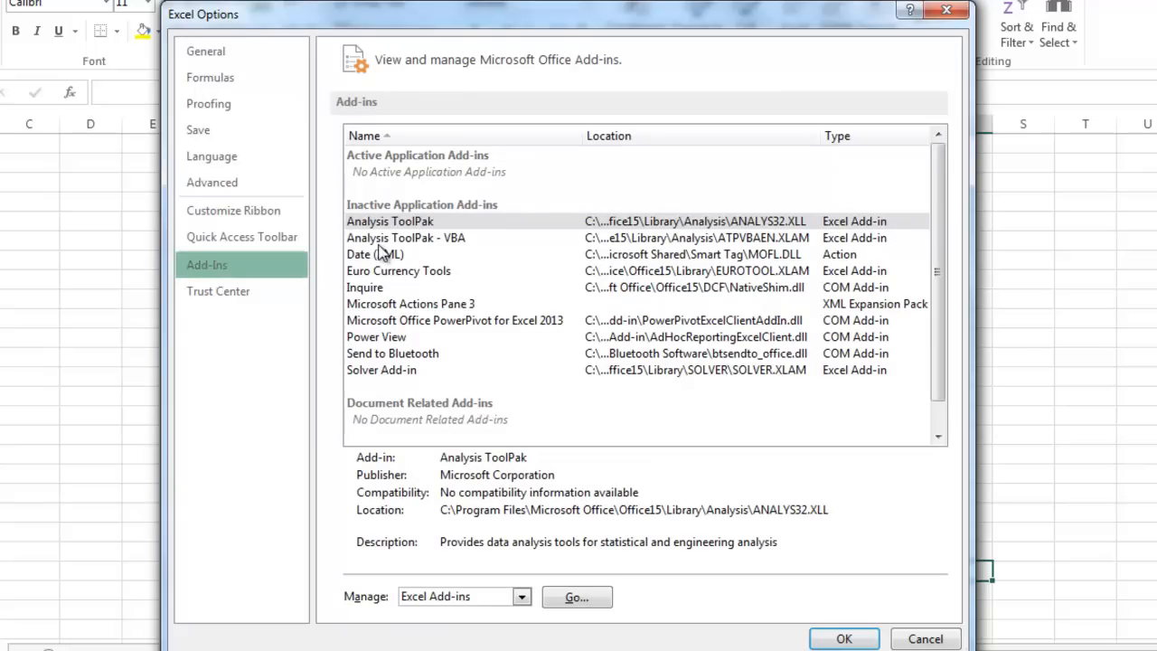
pyautogui.moveTo(478, 224)
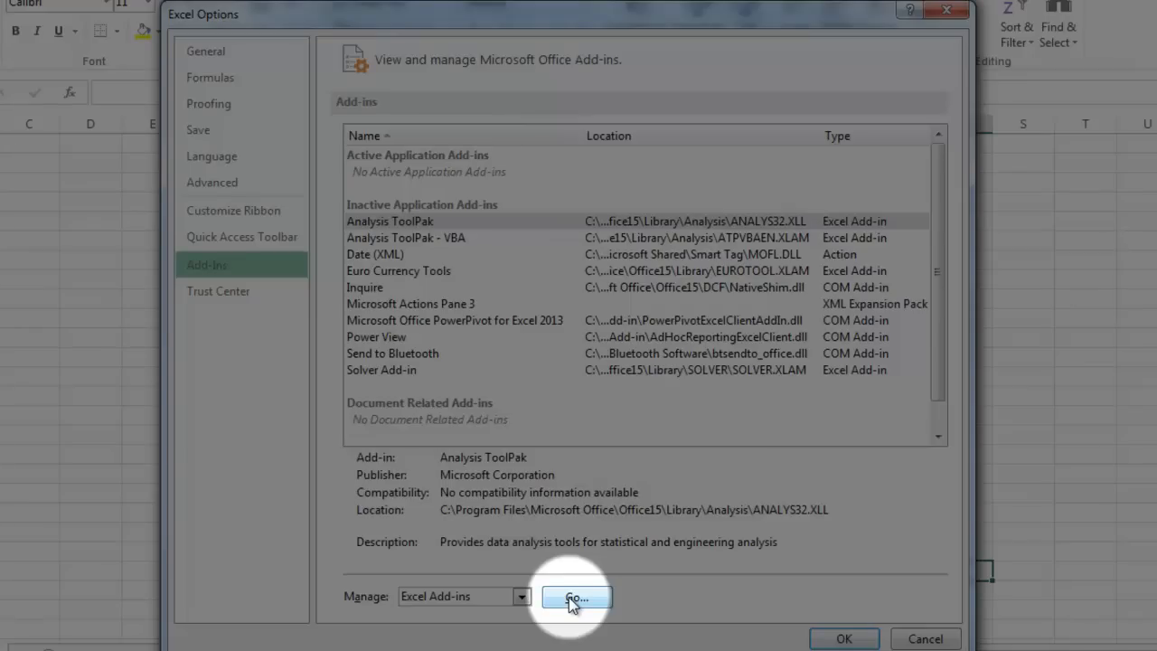
pyautogui.click(575, 596)
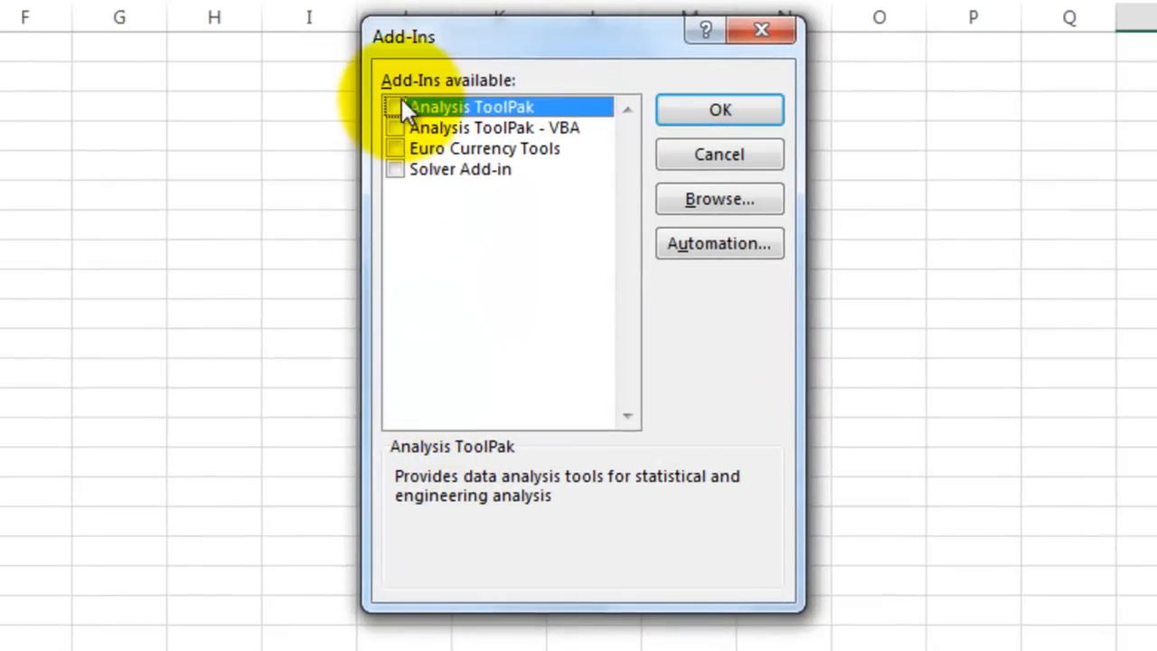
# Check Analysis ToolPak in the Add-Ins dialog and confirm with OK.
pyautogui.click(394, 106)
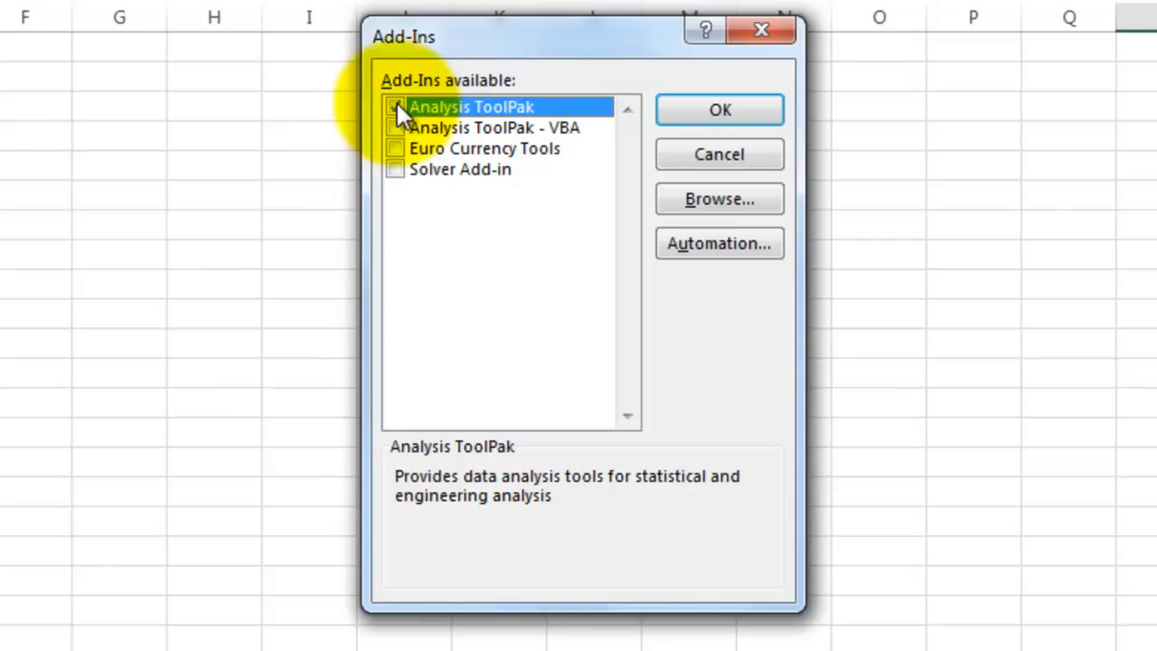
pyautogui.click(394, 107)
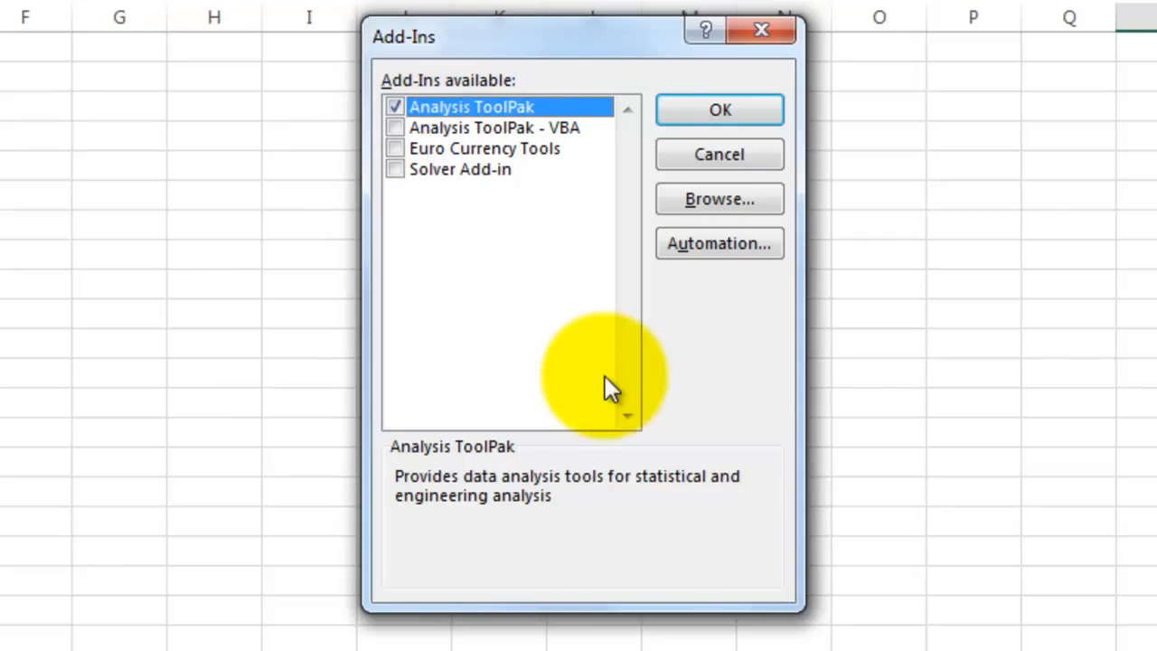
pyautogui.moveTo(690, 373)
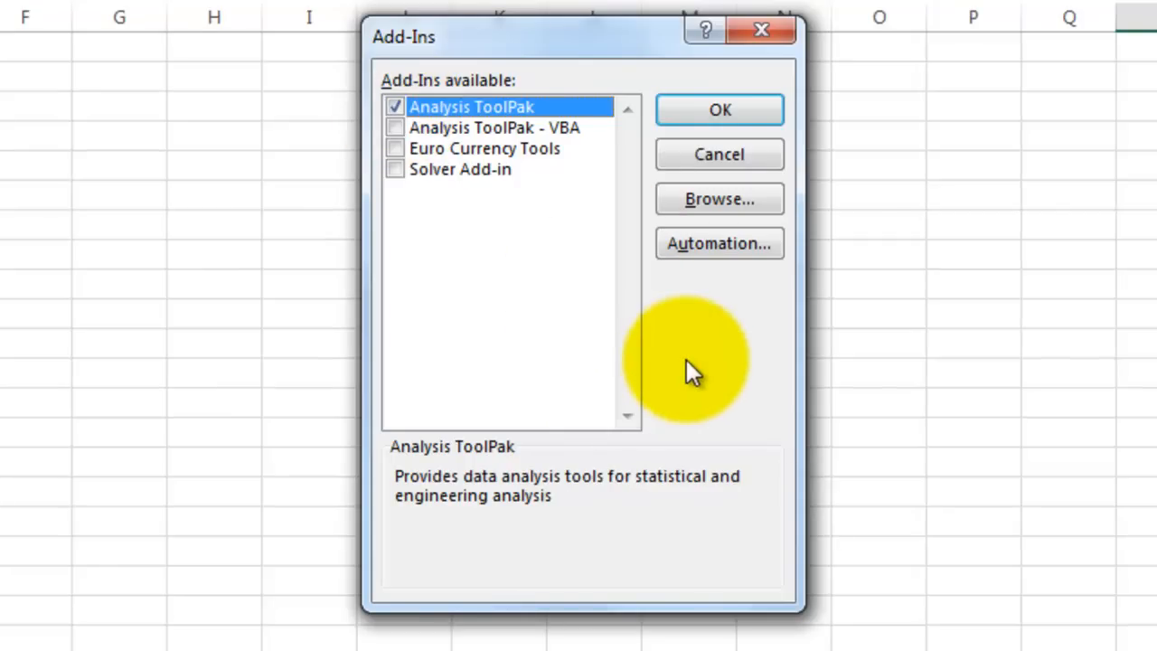
pyautogui.moveTo(719, 111)
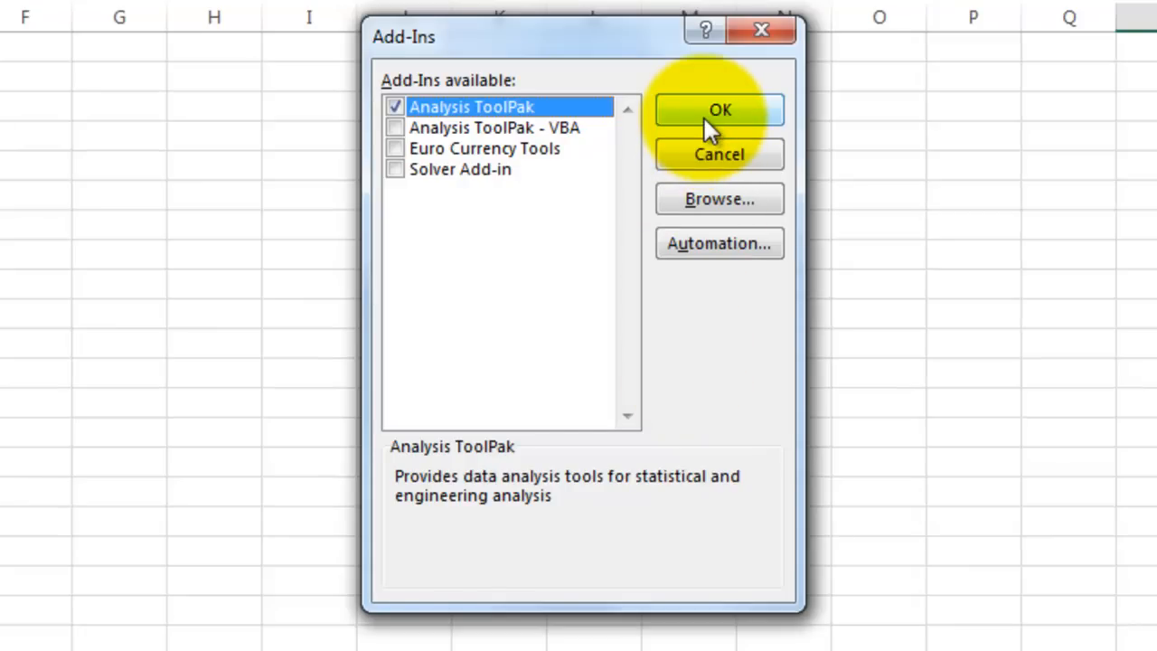
pyautogui.click(719, 109)
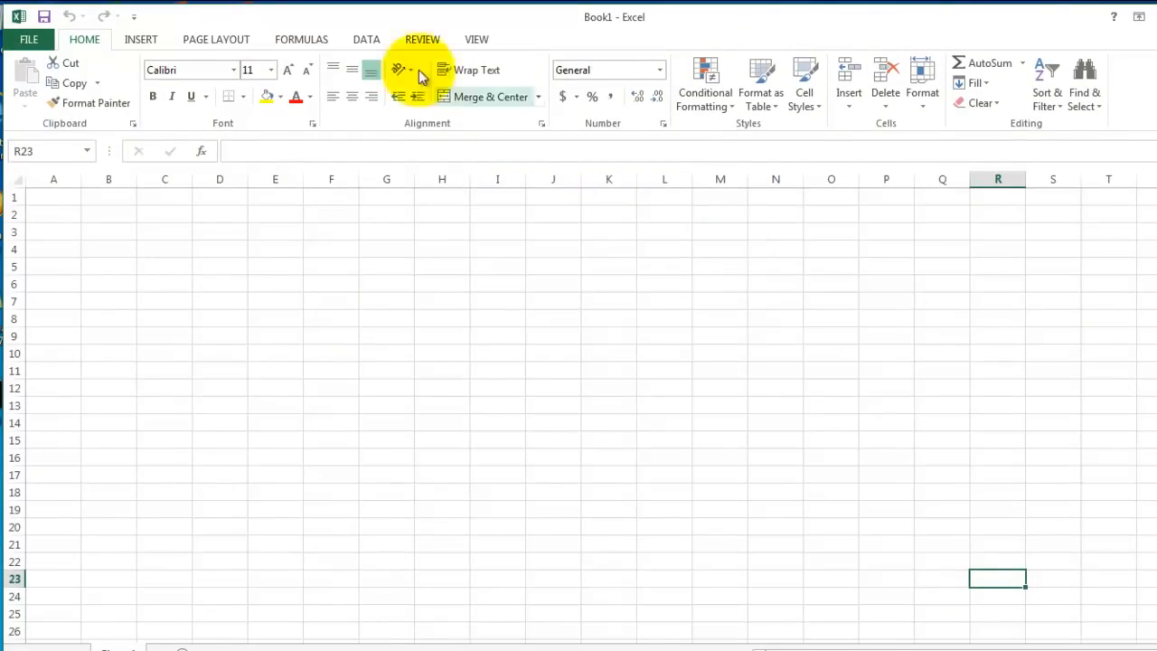
# Switch to the DATA tab to reveal the new Data Analysis command.
pyautogui.click(365, 40)
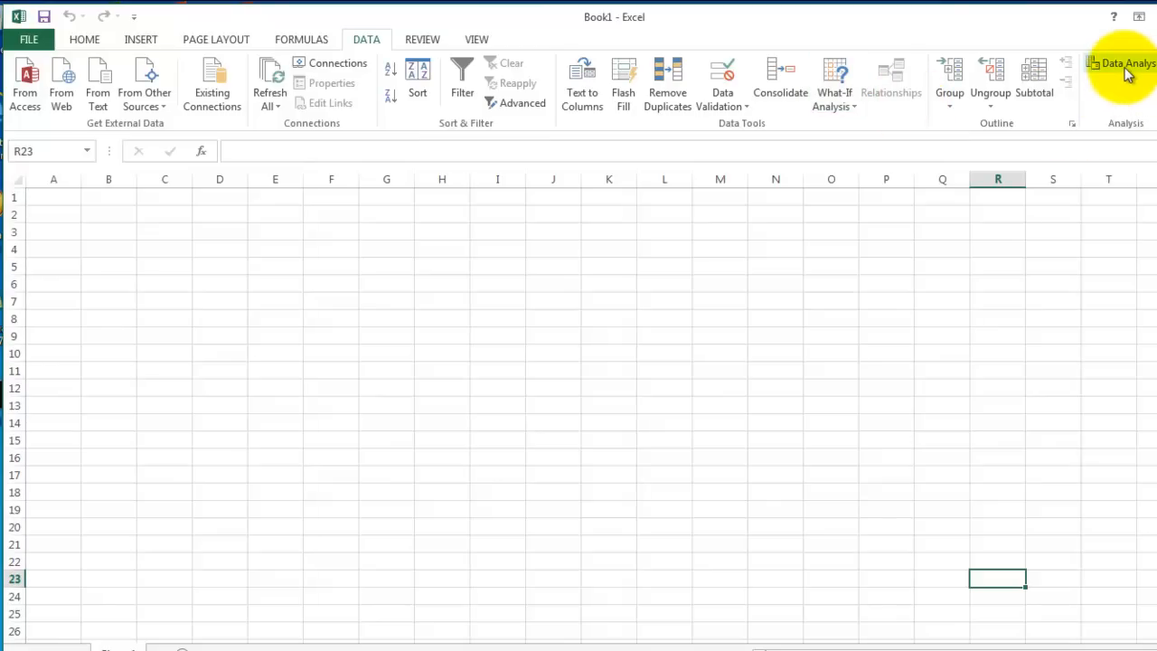
pyautogui.moveTo(1124, 72)
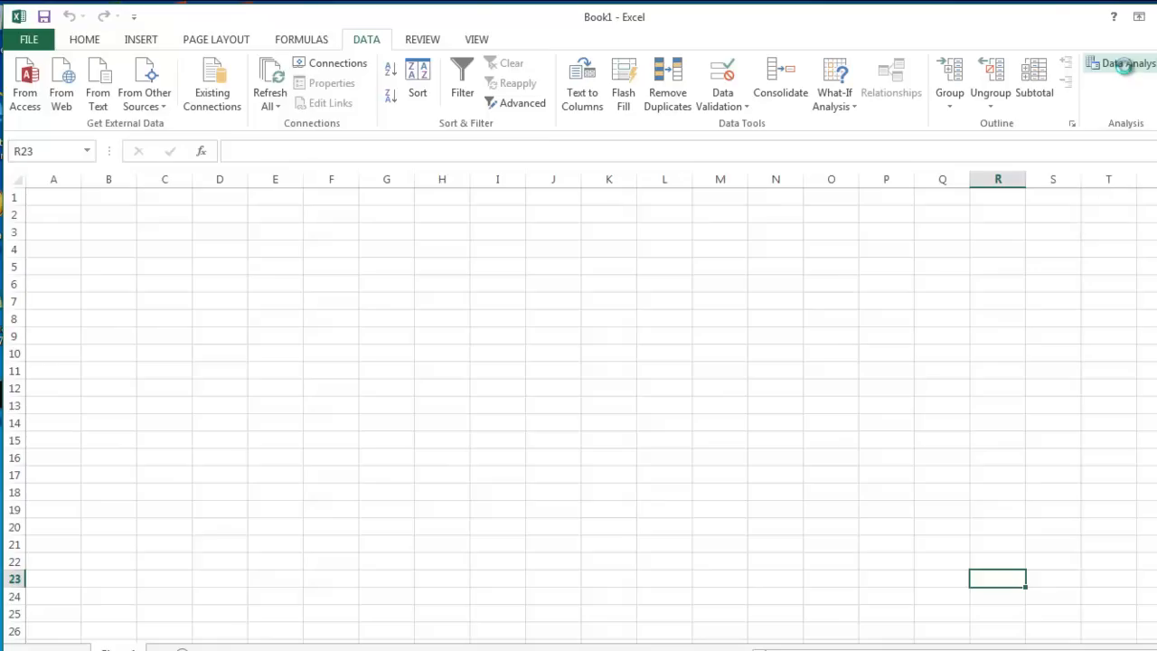
# Bring up the Data Analysis tools list, highlighting Histogram then Descriptive Statistics.
pyautogui.click(1120, 61)
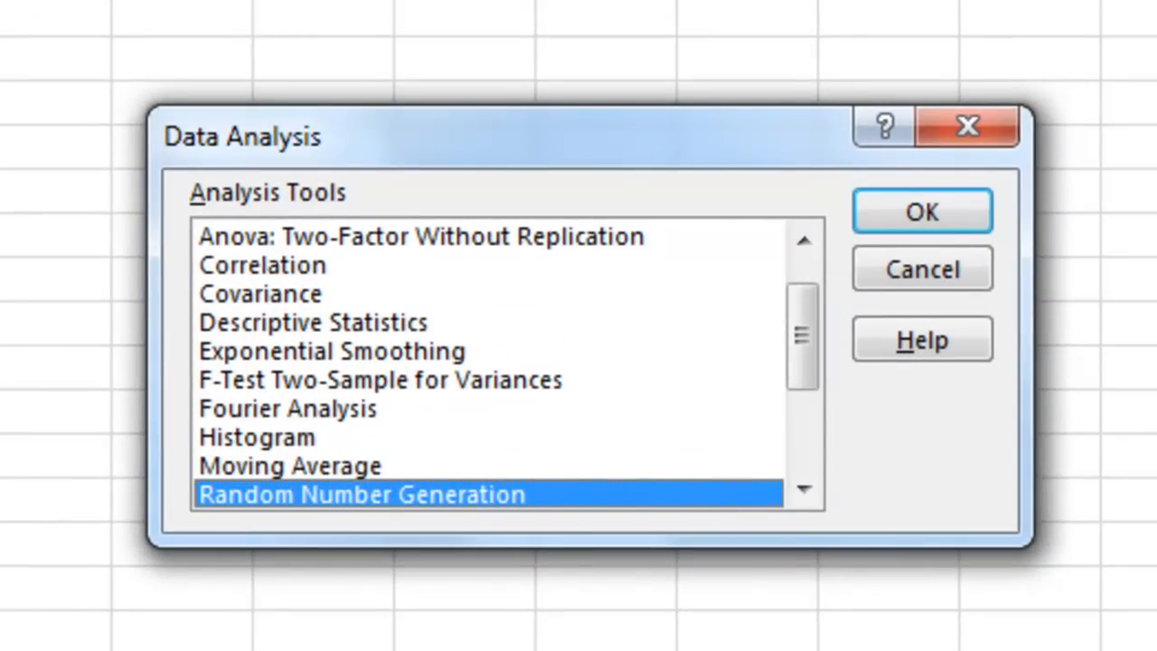
pyautogui.moveTo(853, 419)
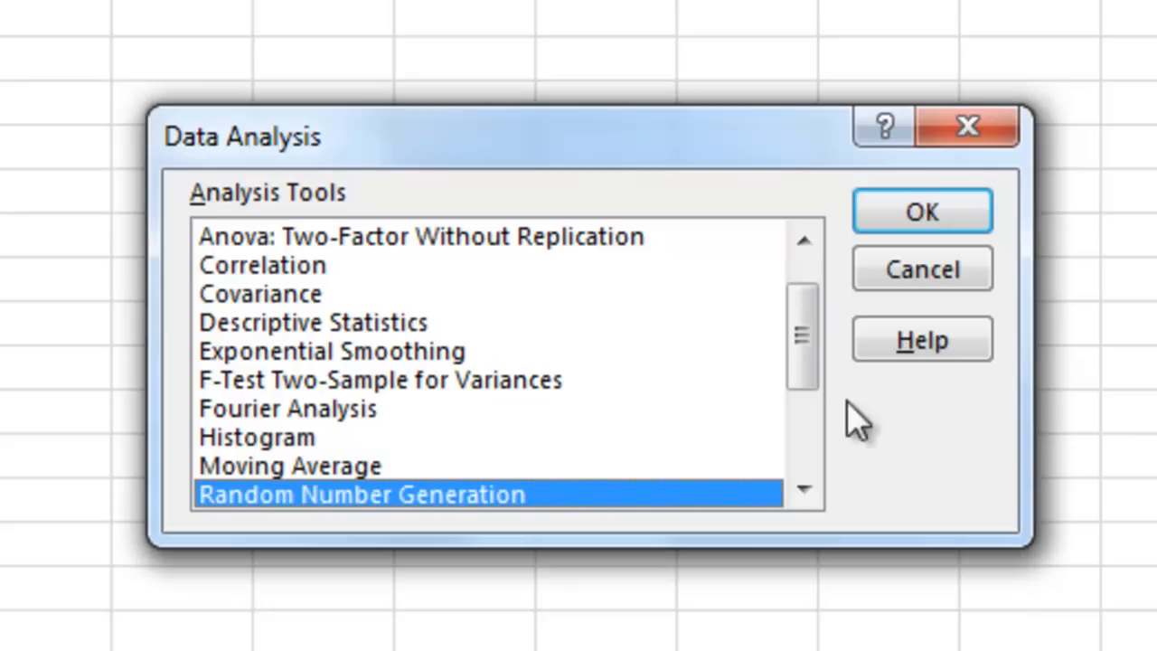
pyautogui.moveTo(384, 443)
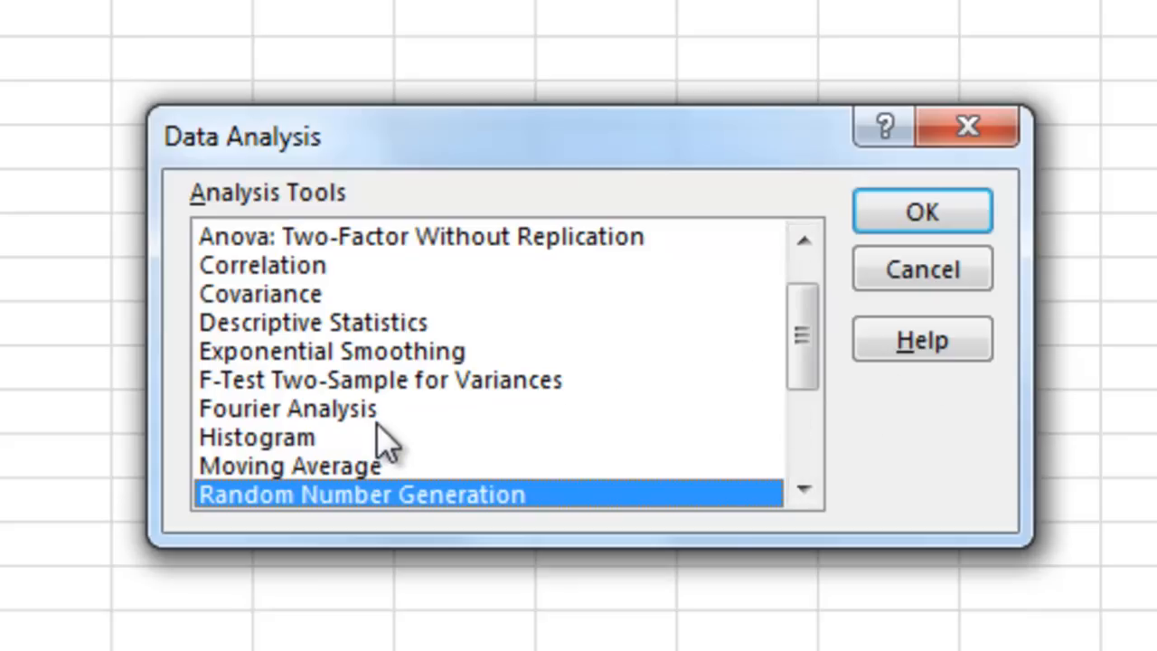
pyautogui.click(257, 436)
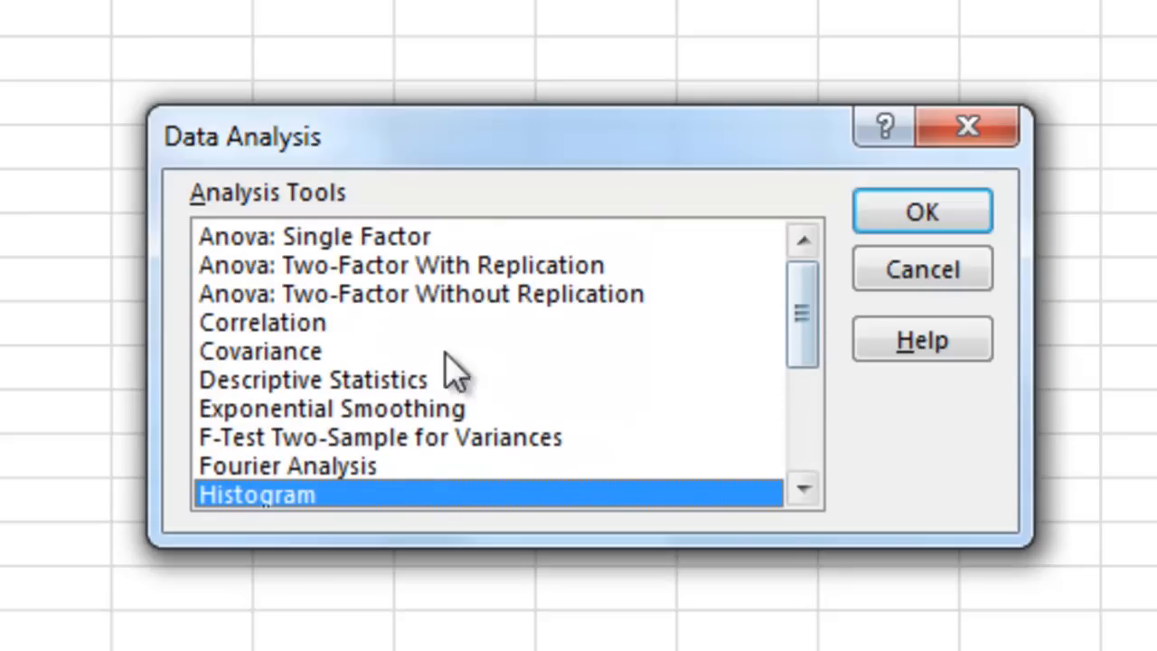
pyautogui.click(311, 379)
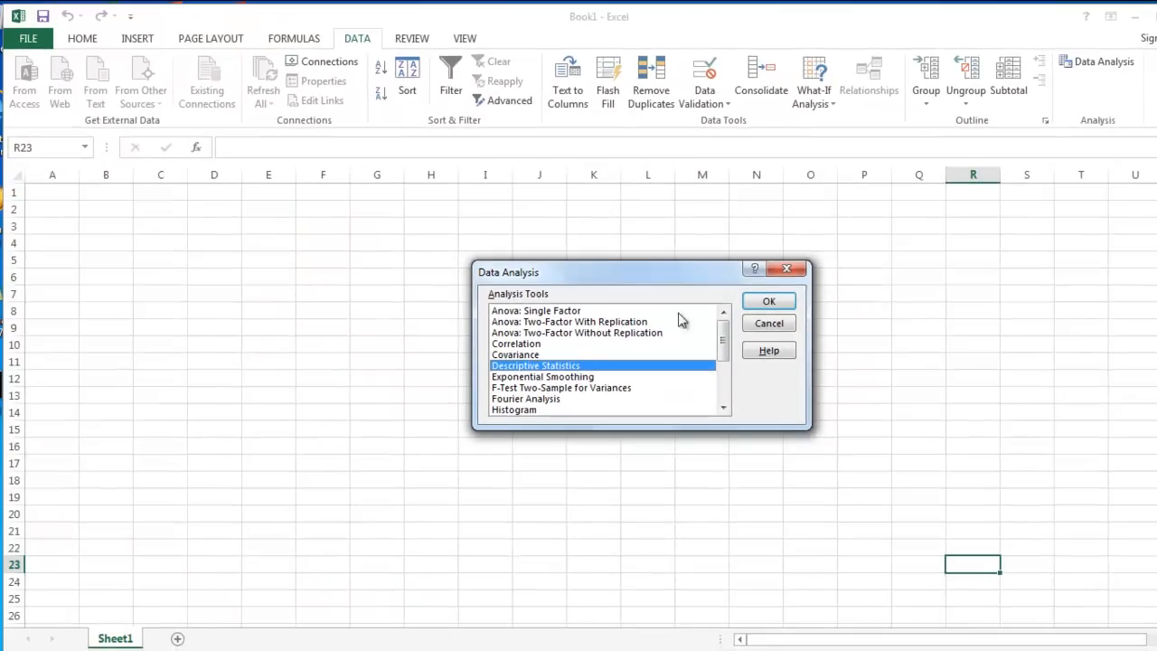
# Cancel the Data Analysis dialog to return to the blank worksheet.
pyautogui.click(768, 300)
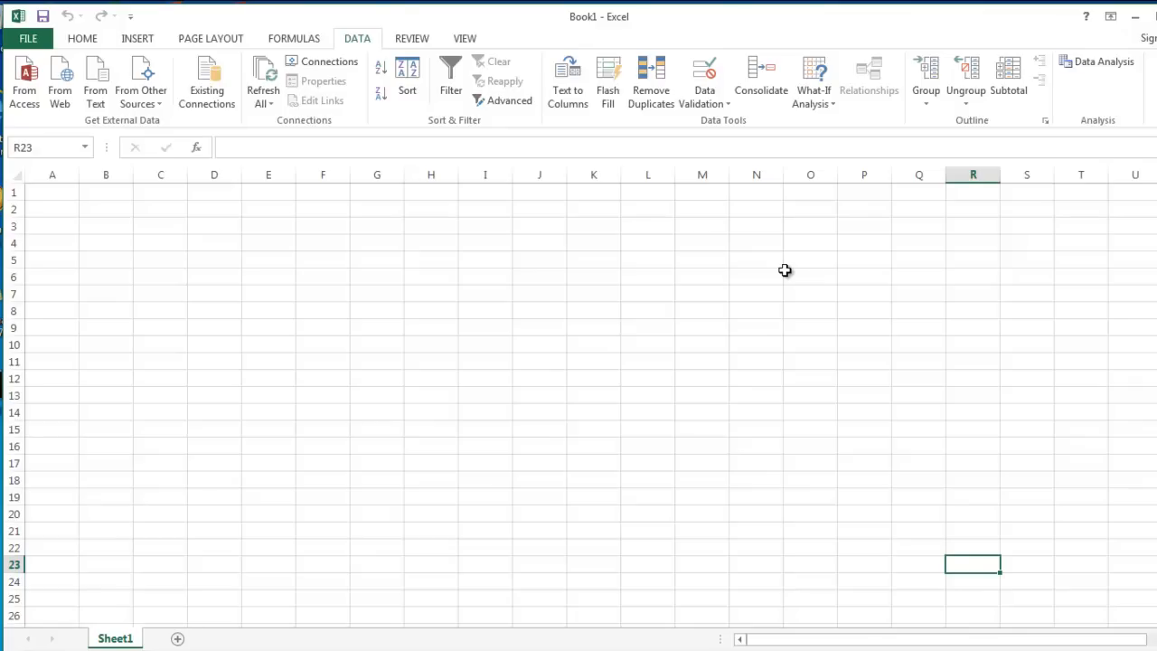
pyautogui.moveTo(1092, 112)
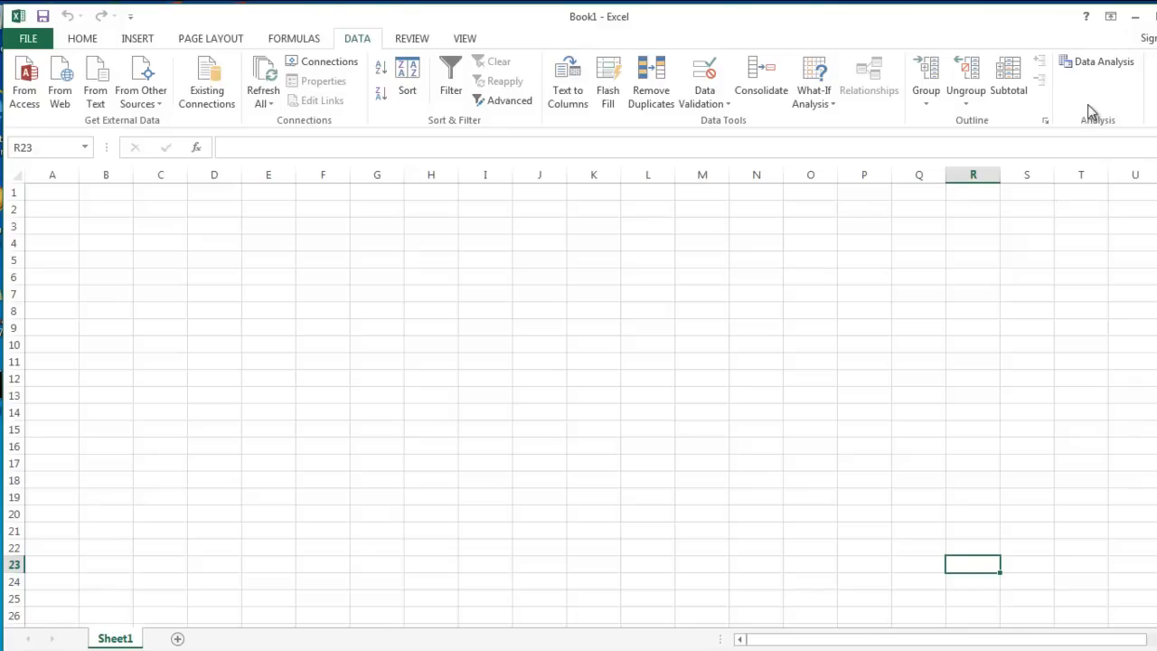
pyautogui.moveTo(1093, 87)
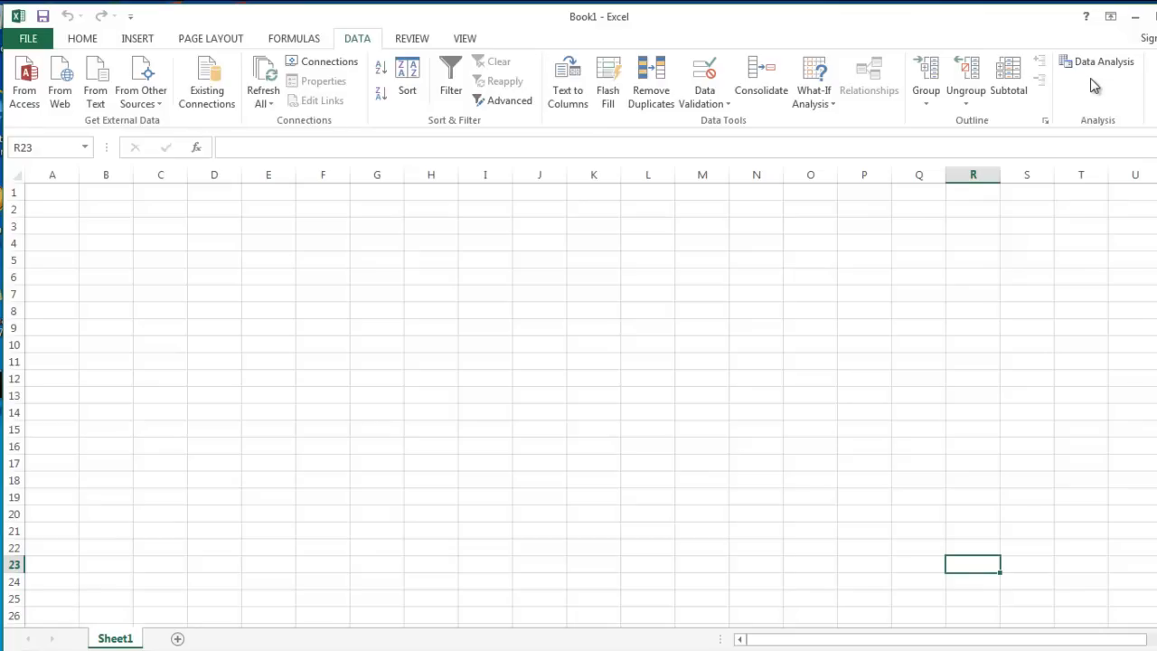